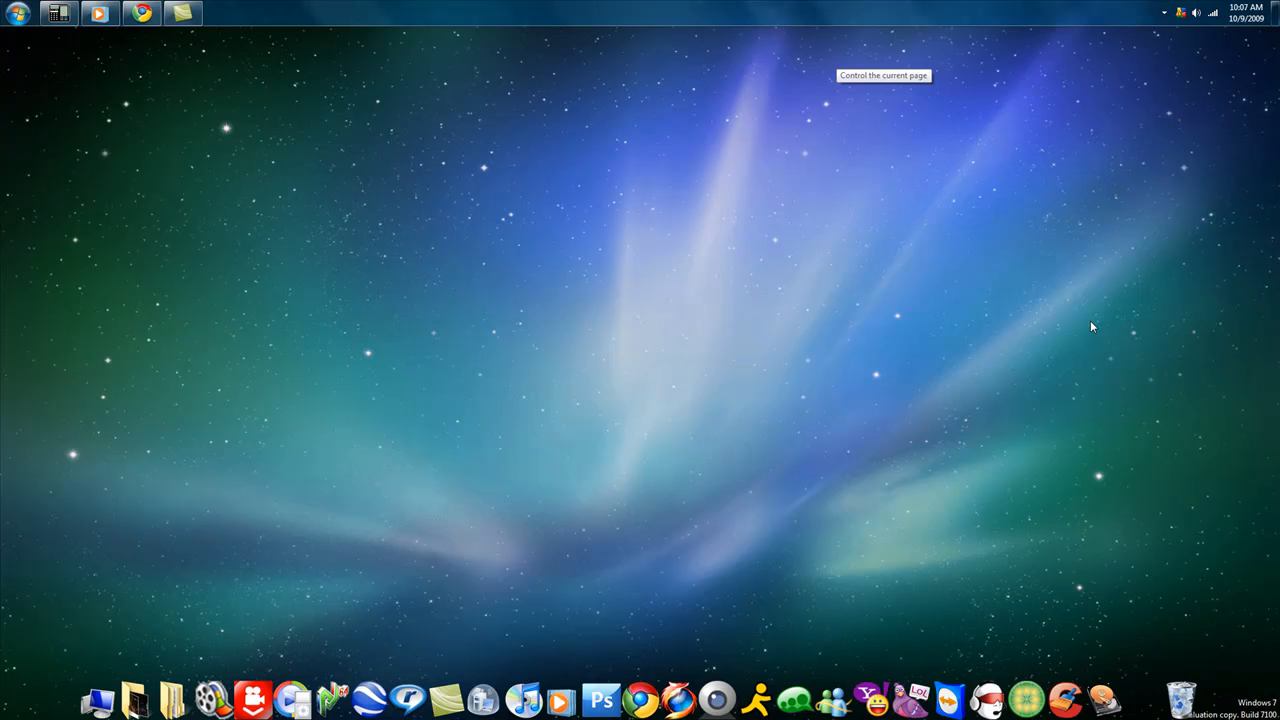
{"action": "mouse_move", "coordinate": [588, 320]}
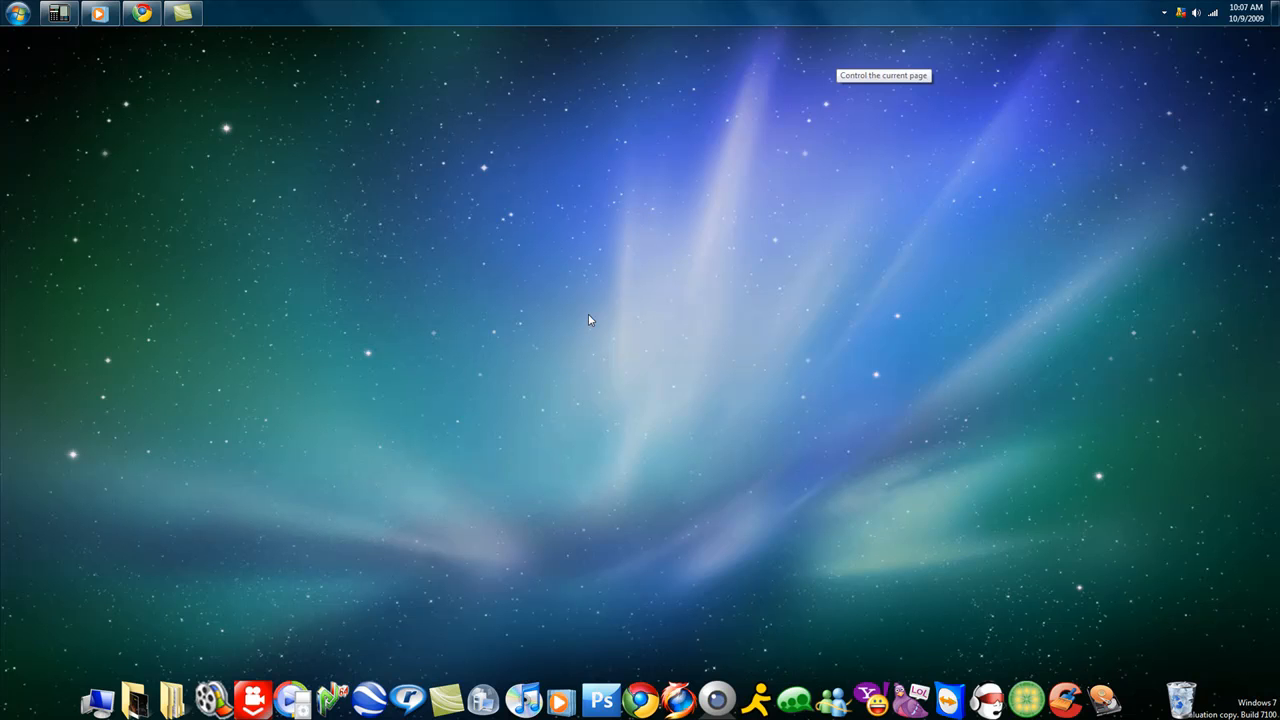
{"action": "mouse_move", "coordinate": [570, 410]}
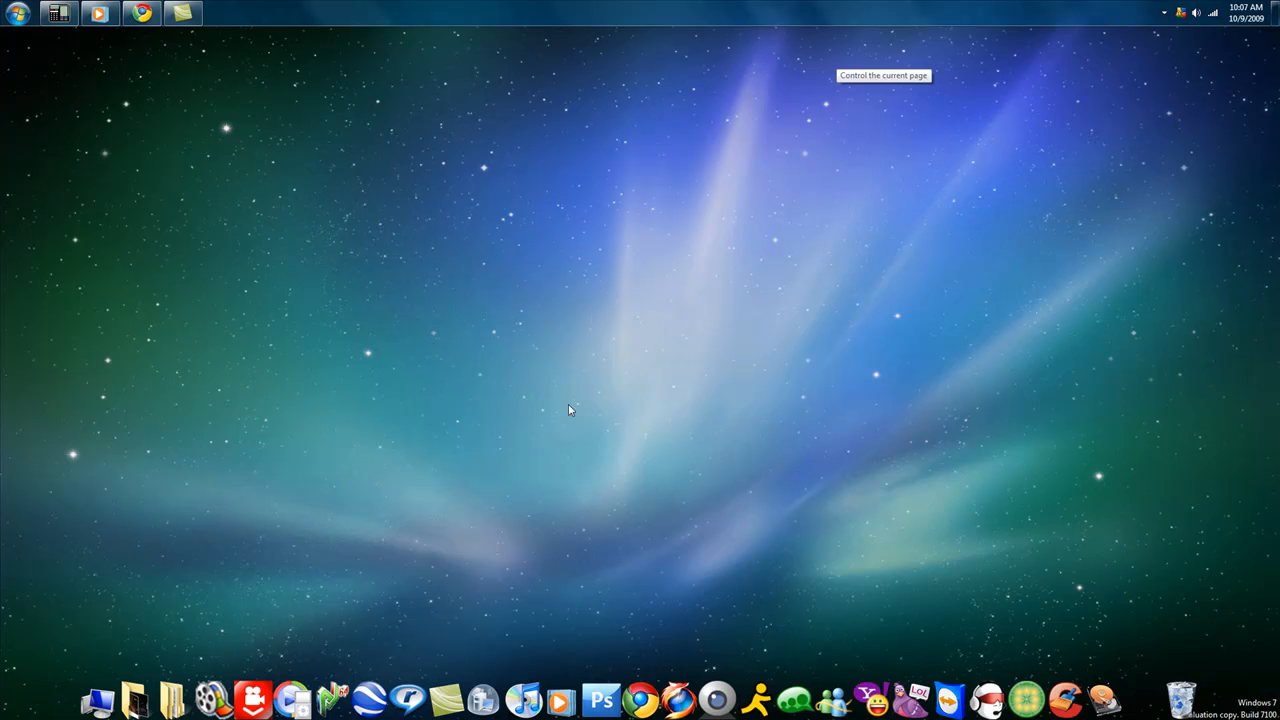
{"action": "mouse_move", "coordinate": [298, 584]}
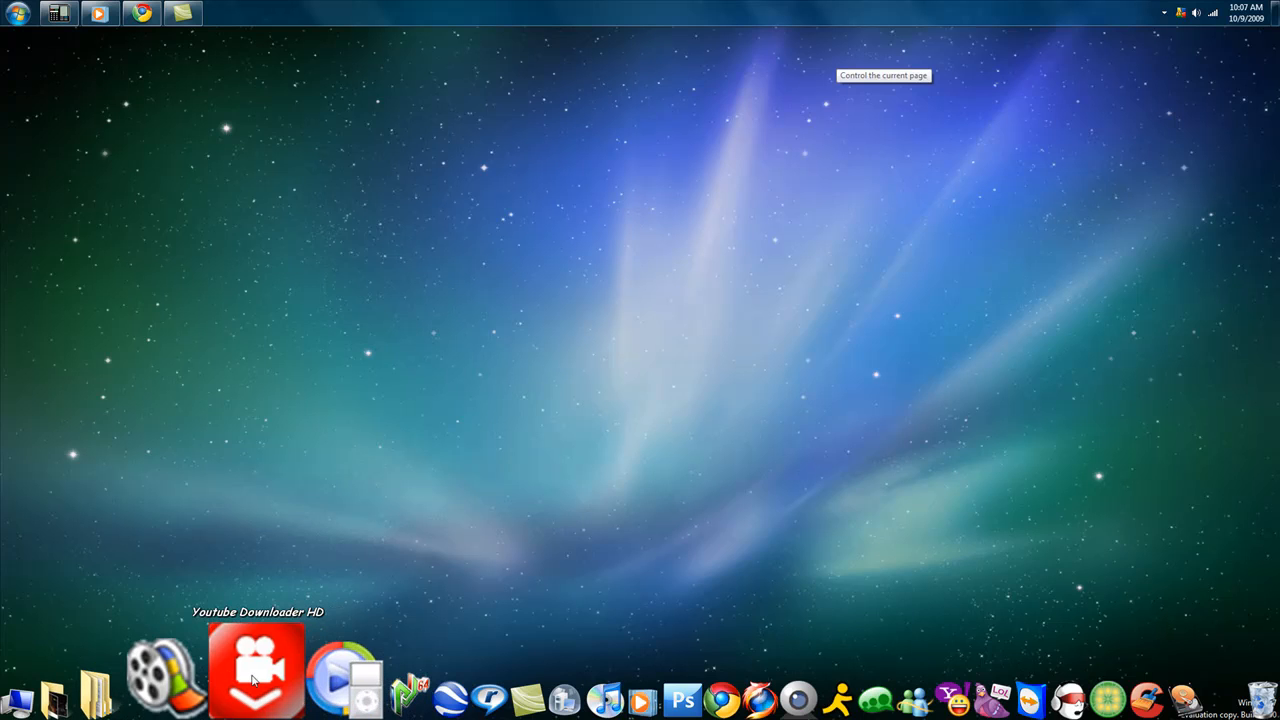
Launch YouTube Downloader HD and close the save2pc Pro window
{"action": "left_click", "coordinate": [256, 670]}
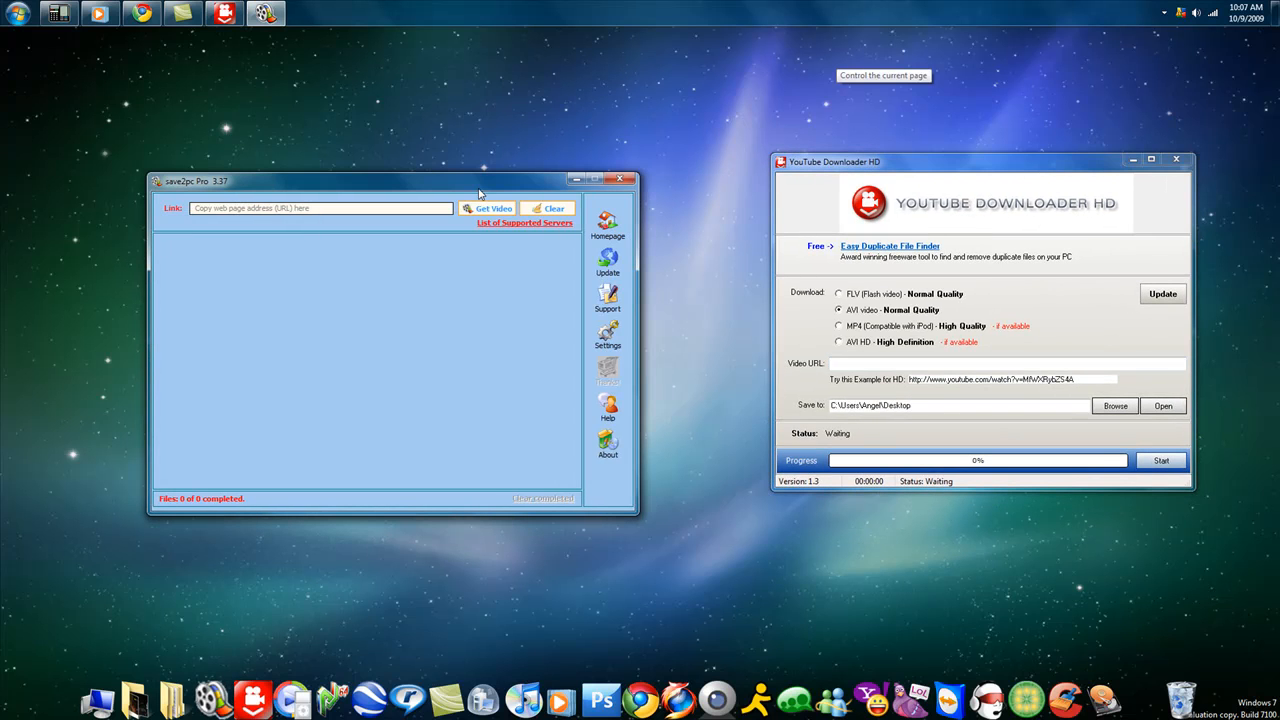
{"action": "mouse_move", "coordinate": [494, 94]}
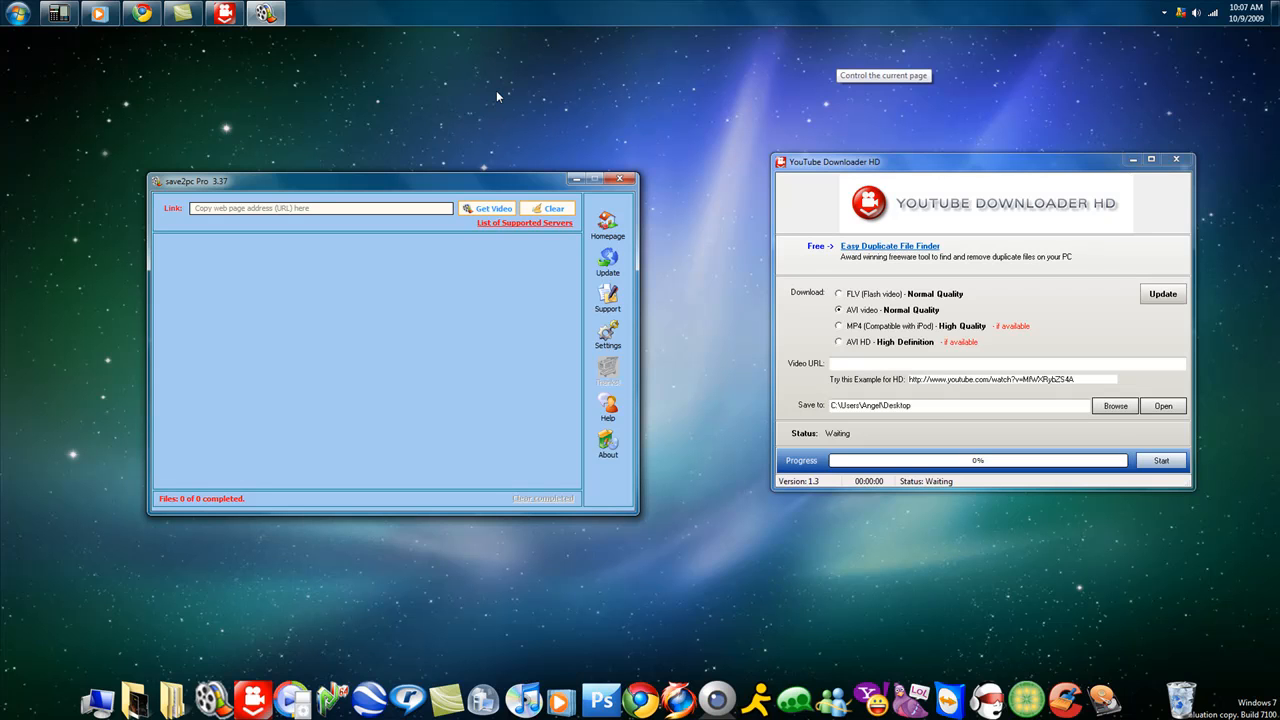
{"action": "mouse_move", "coordinate": [528, 228]}
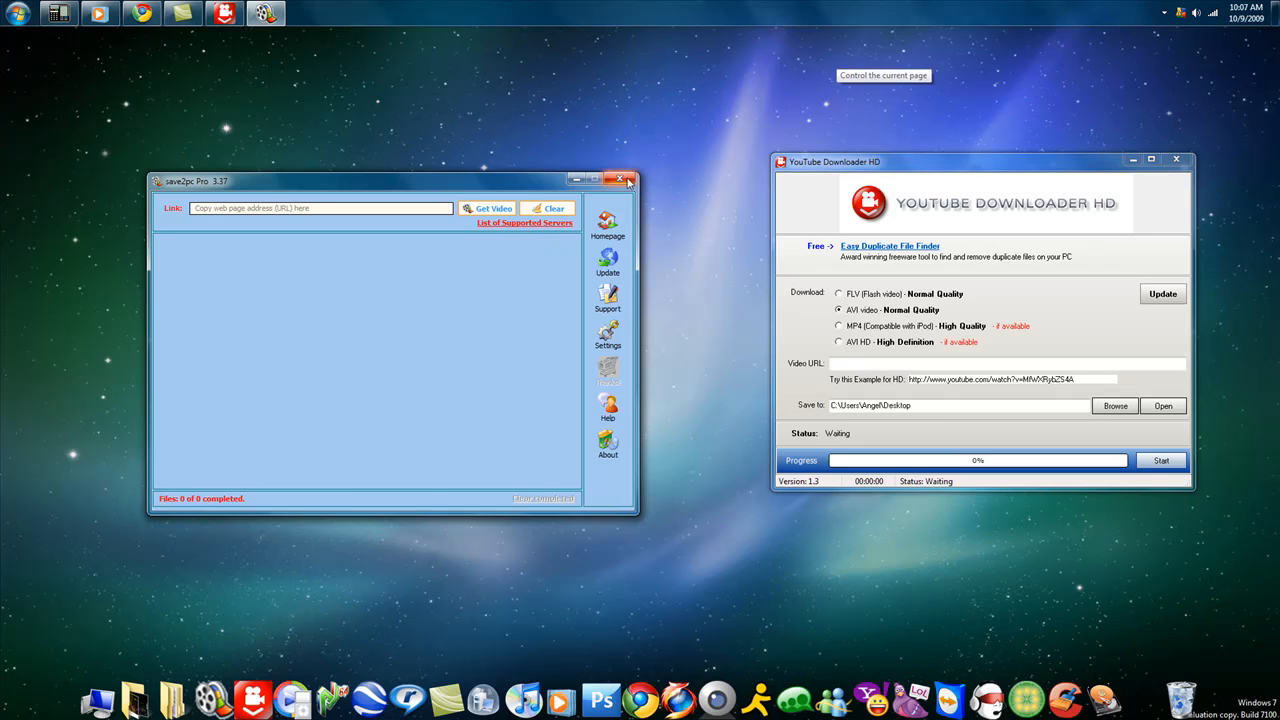
{"action": "left_click", "coordinate": [620, 180]}
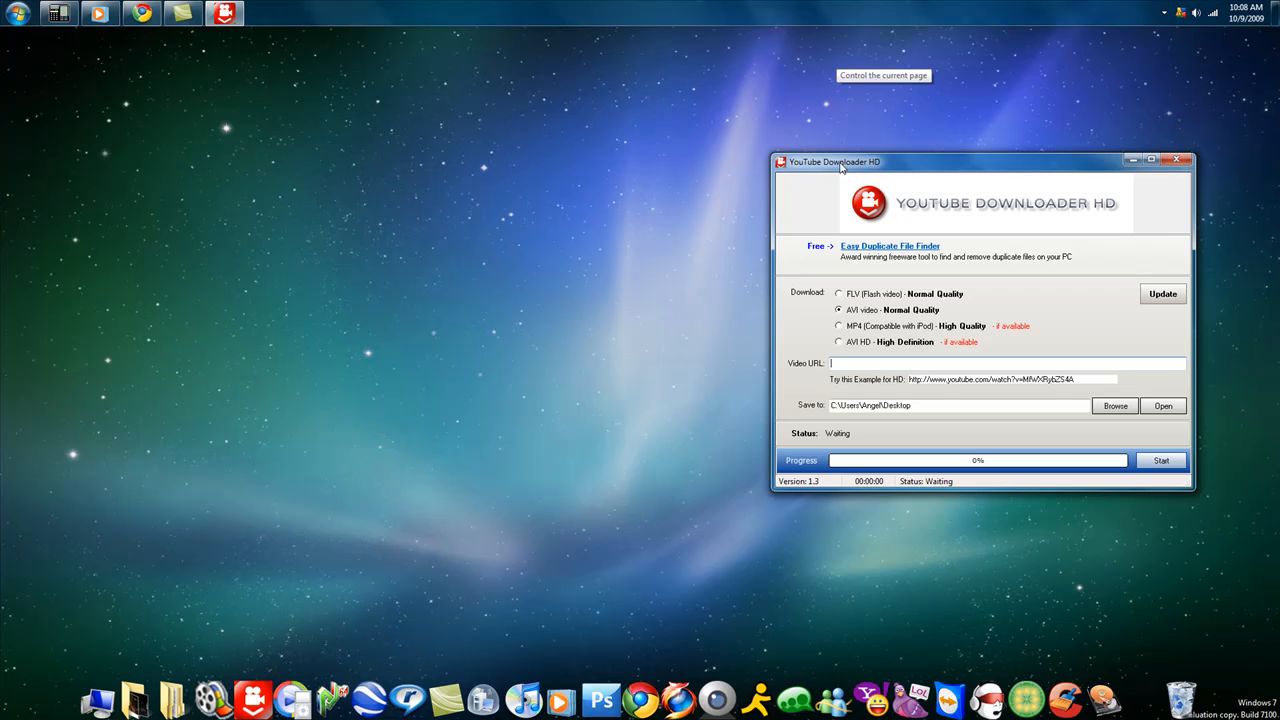
Move the YouTube Downloader HD window toward the centre of the screen
{"action": "left_click_drag", "start_coordinate": [840, 160], "coordinate": [570, 180]}
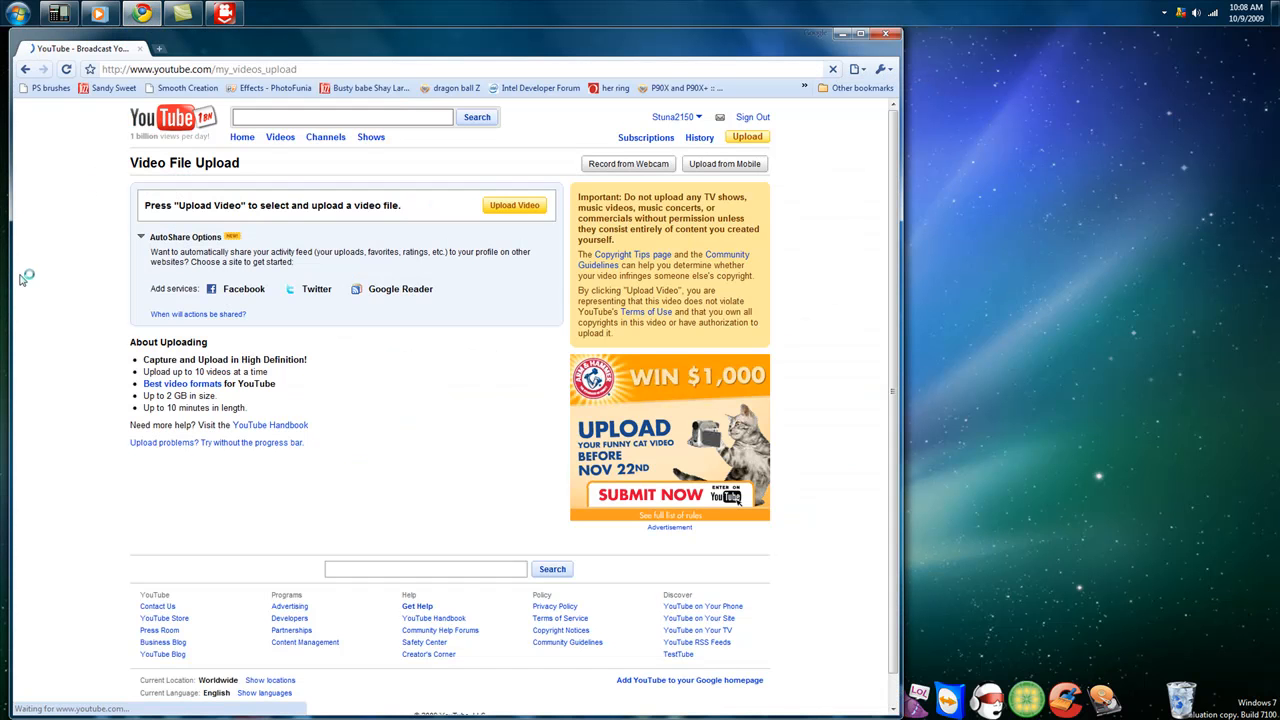
Search YouTube for fred, go to the Fred channel and open the Fred Gives Advice video
{"action": "left_click", "coordinate": [172, 120]}
{"action": "type", "text": "fred"}
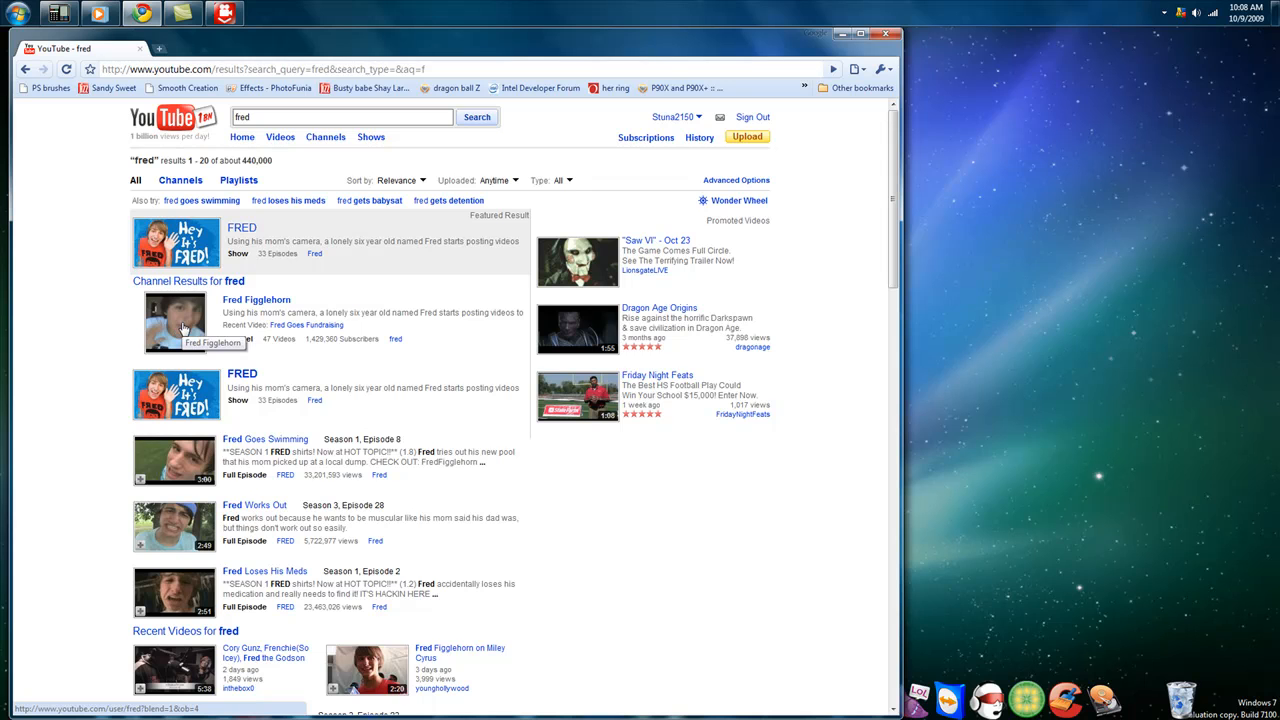
{"action": "left_click", "coordinate": [256, 300]}
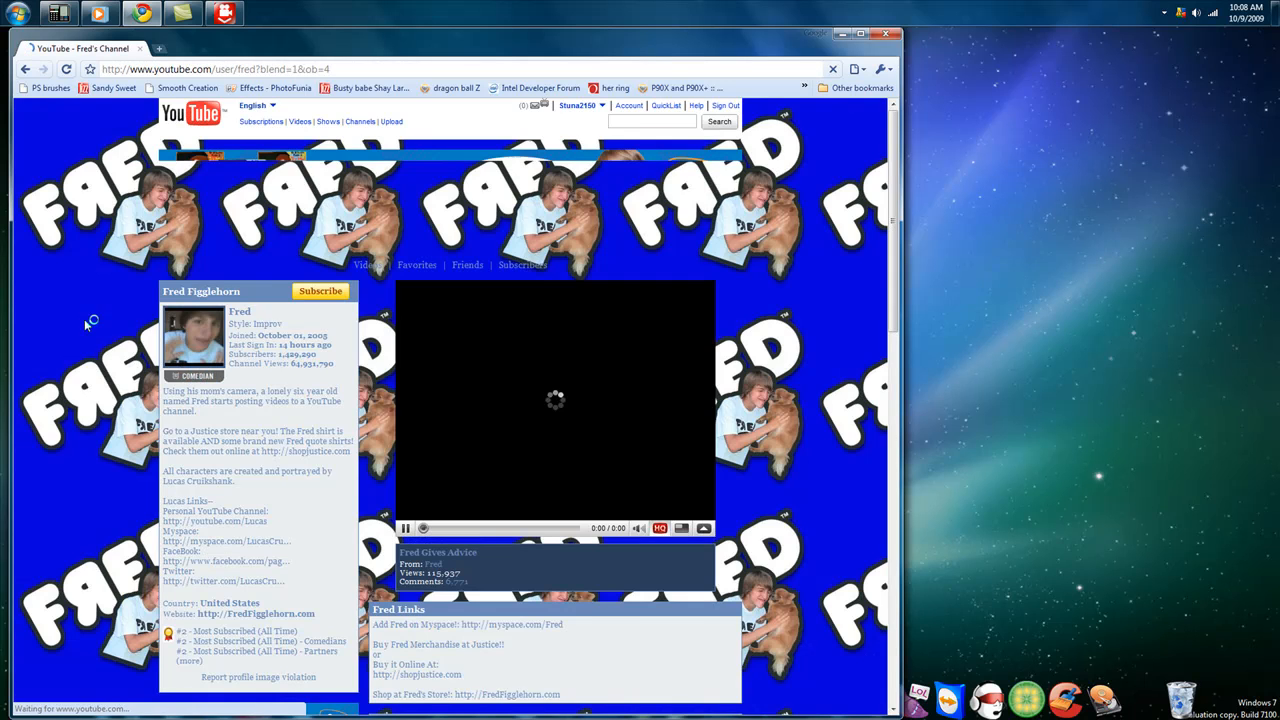
{"action": "scroll", "scroll_direction": "down", "scroll_amount": 3}
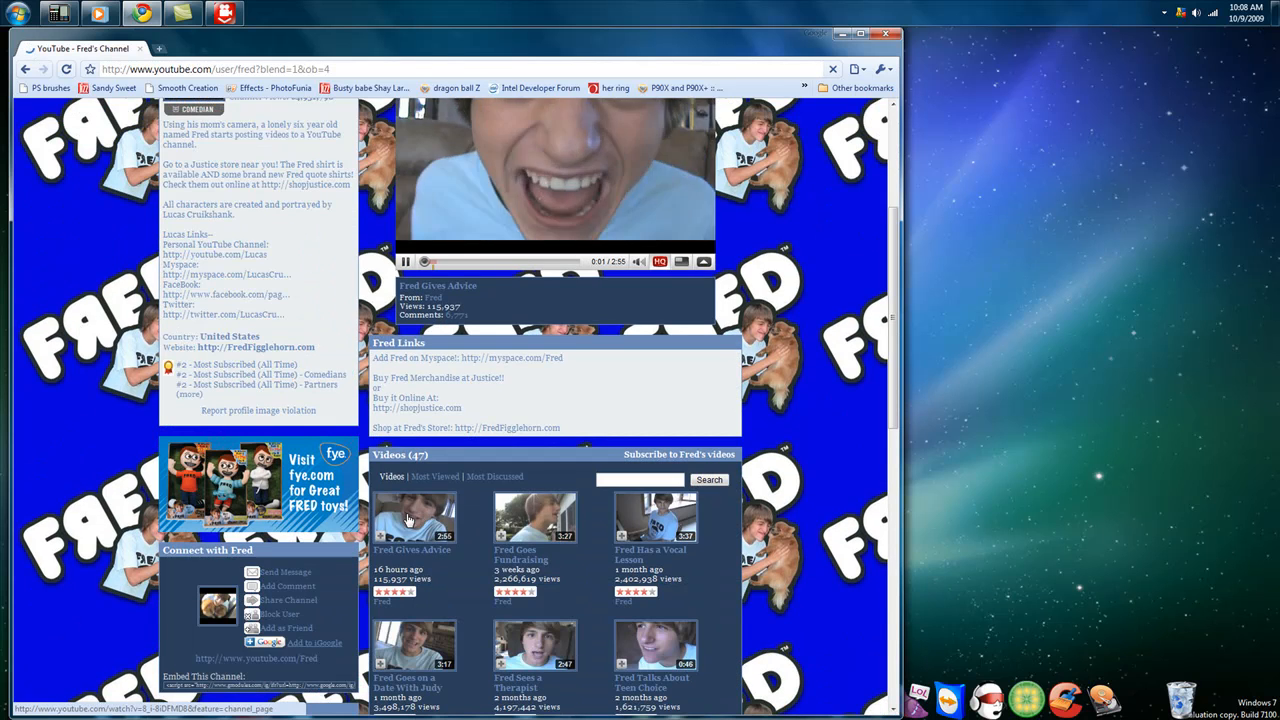
{"action": "left_click", "coordinate": [412, 518]}
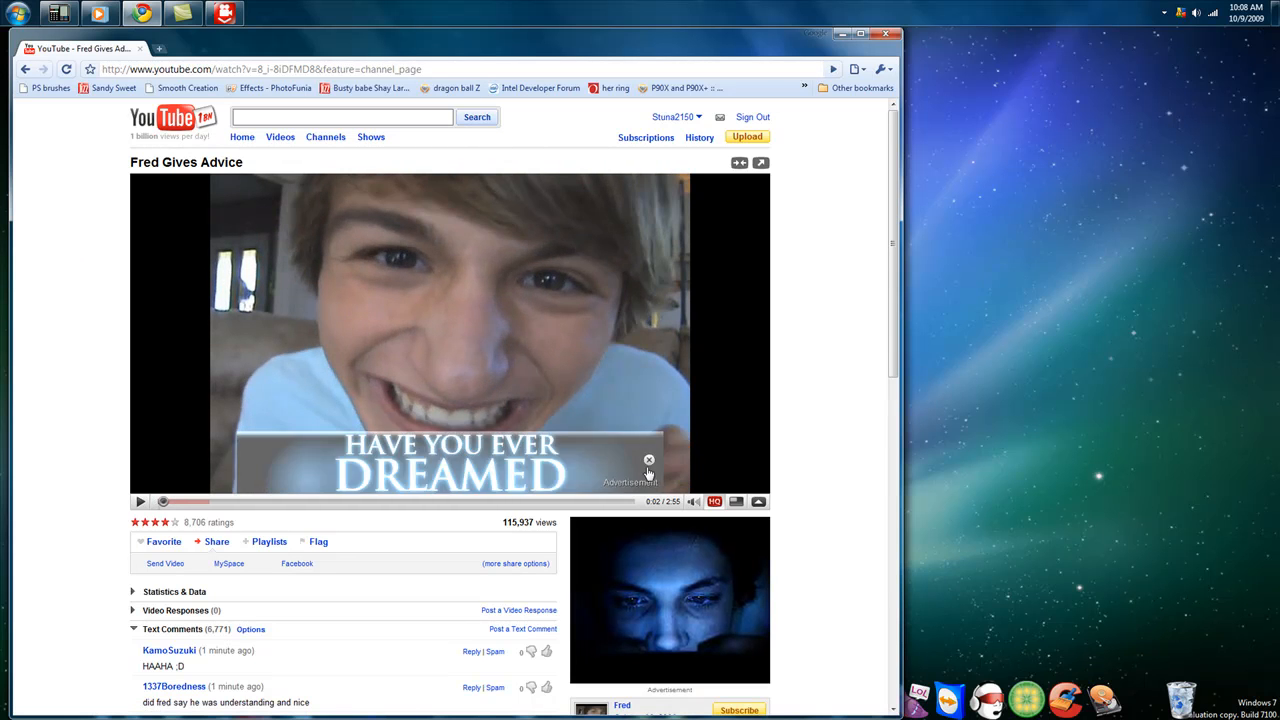
Copy the Fred Gives Advice video URL and switch back to YouTube Downloader HD
{"action": "left_click", "coordinate": [648, 460]}
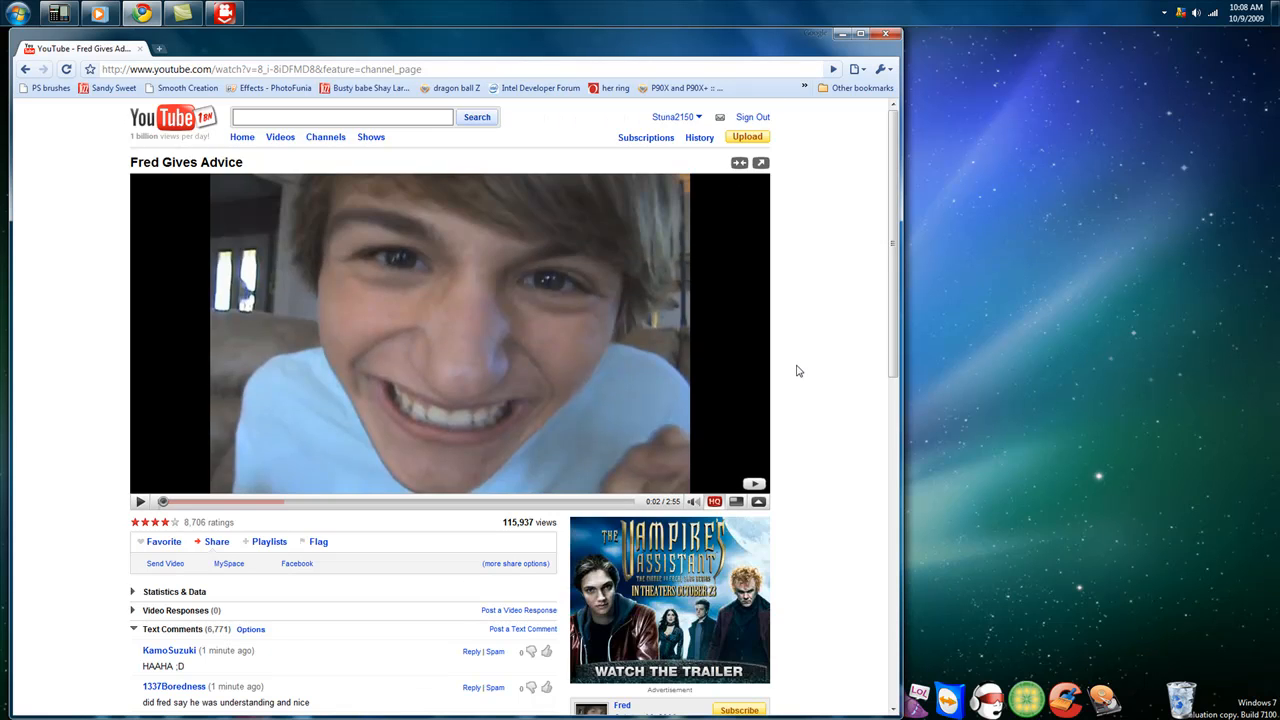
{"action": "left_click", "coordinate": [260, 68]}
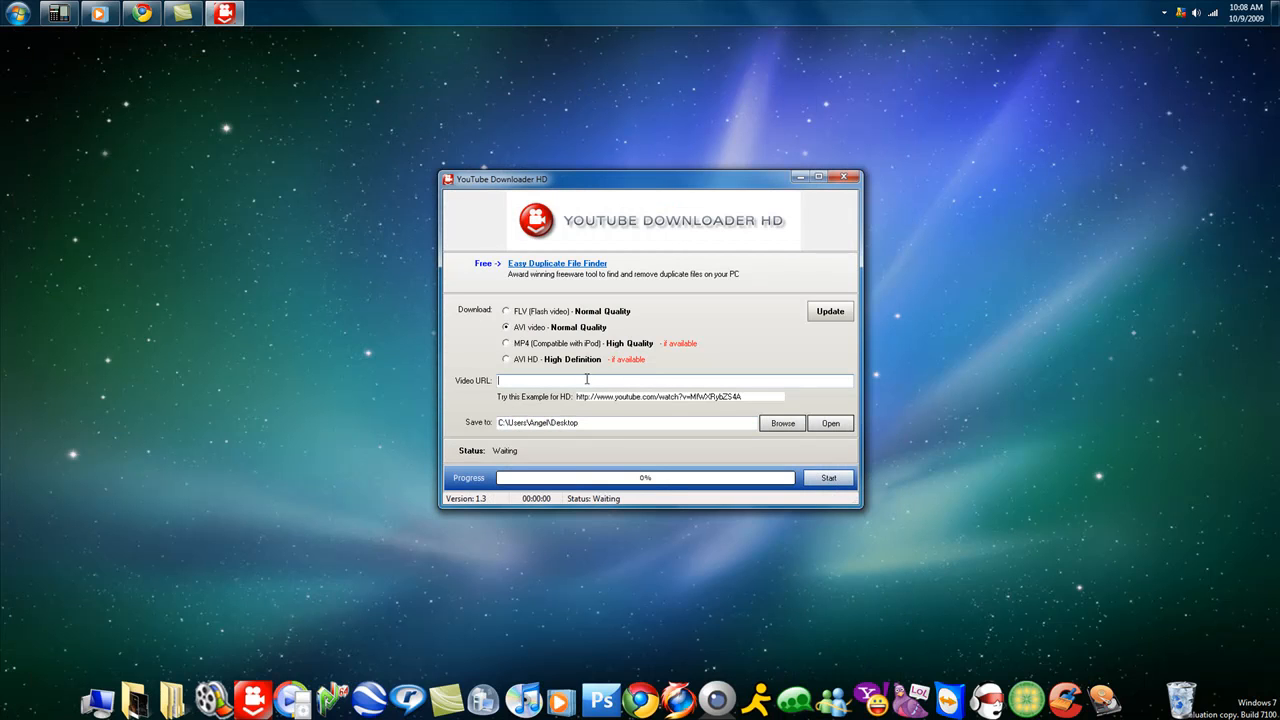
Enter the video URL, try an AVI HD download that fails, then start the MP4 download
{"action": "type", "text": "http://www.youtube.com/watch?v=8_i-8DFMD8I&feature=channel_page"}
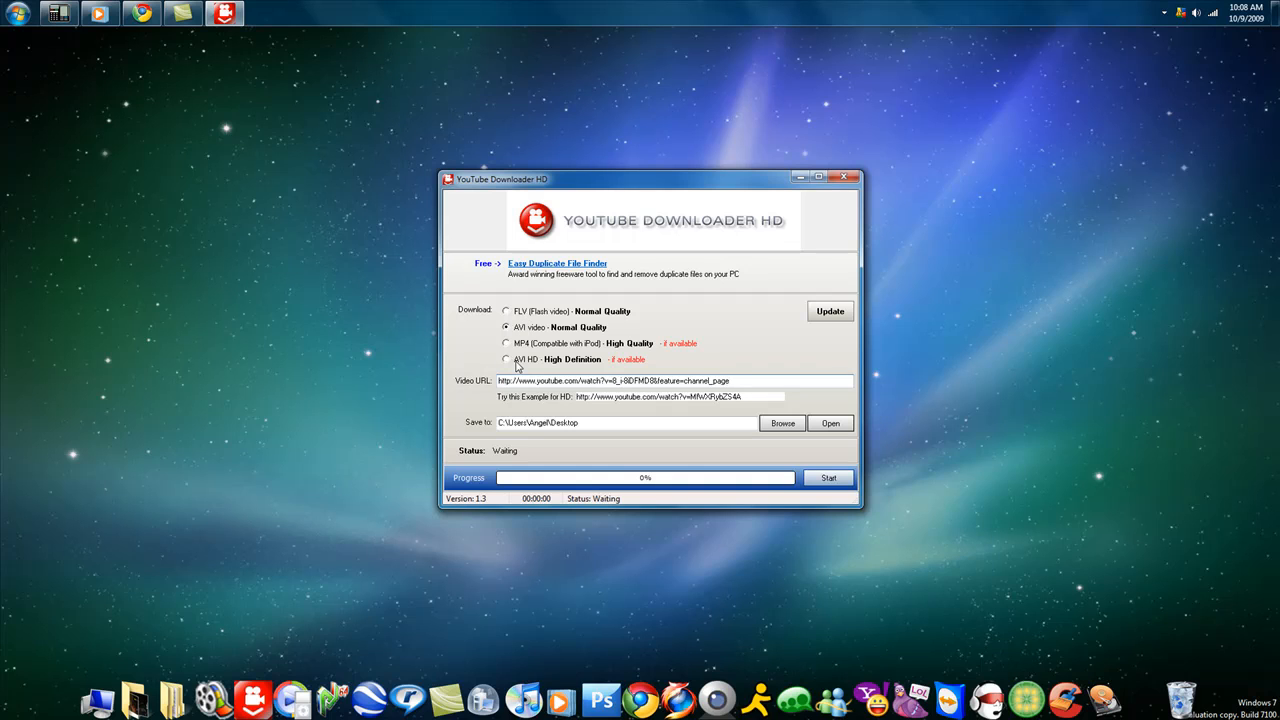
{"action": "left_click", "coordinate": [508, 360]}
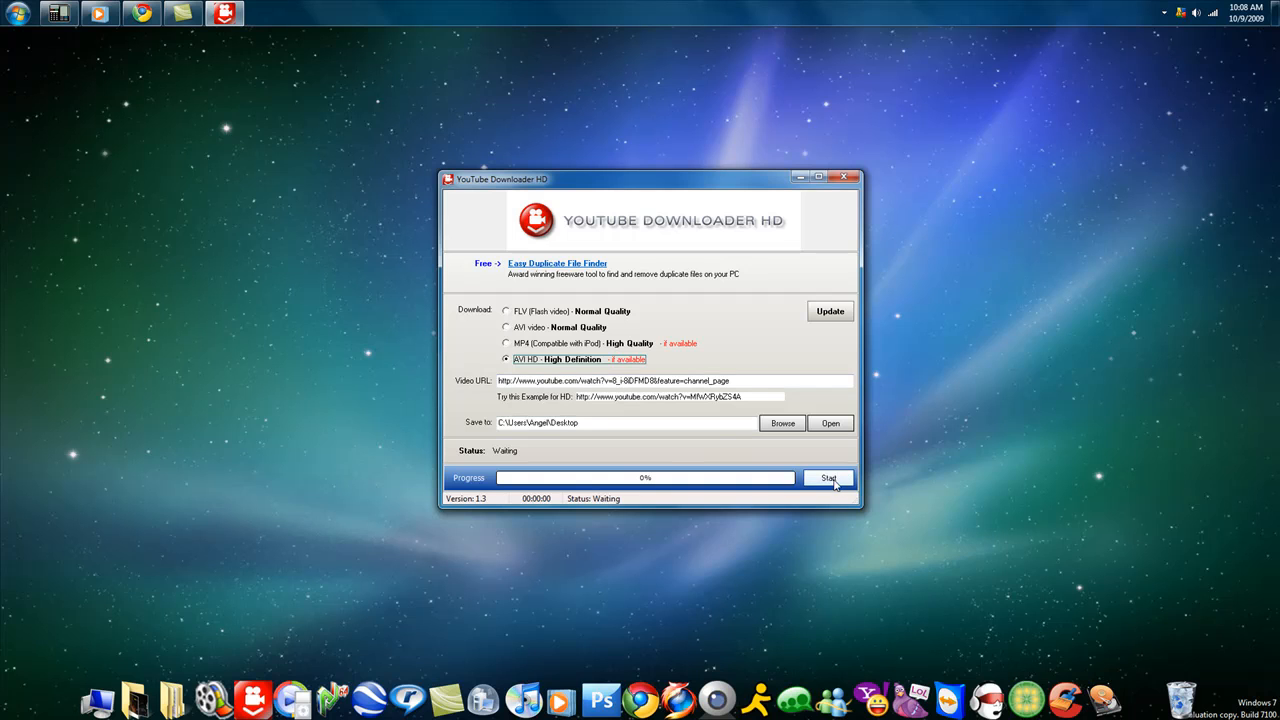
{"action": "left_click", "coordinate": [828, 476]}
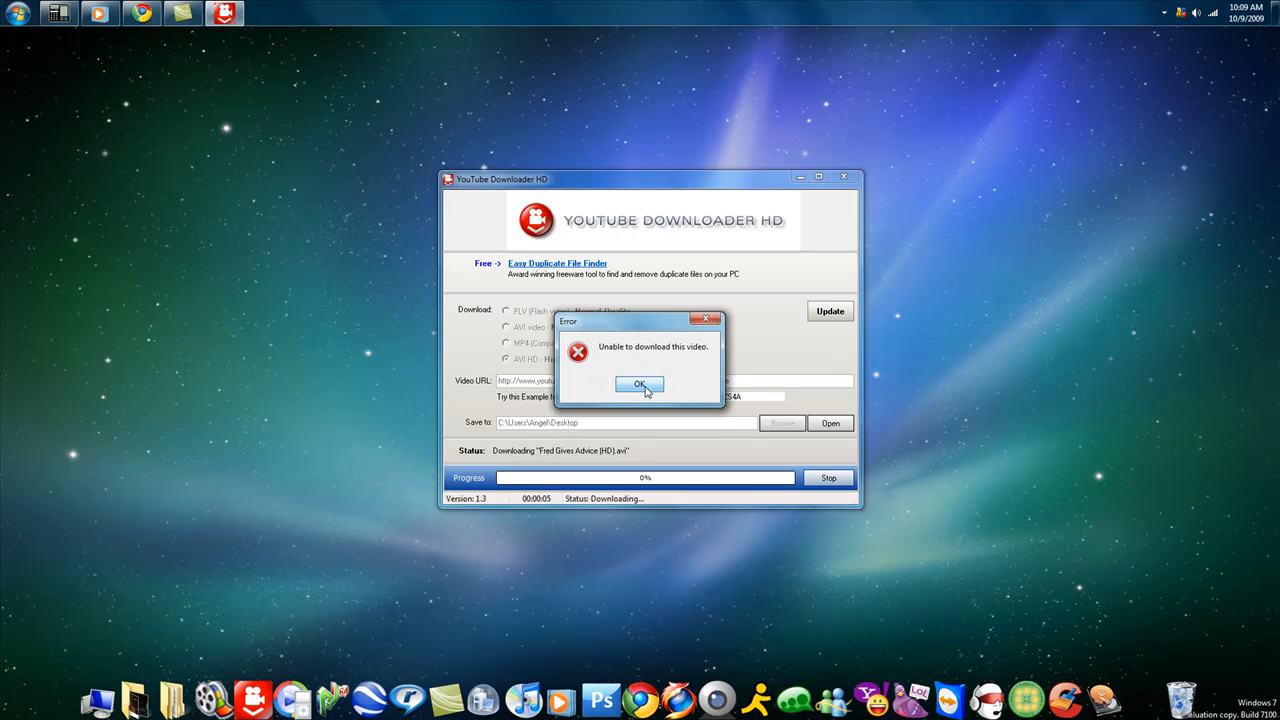
{"action": "left_click", "coordinate": [640, 384]}
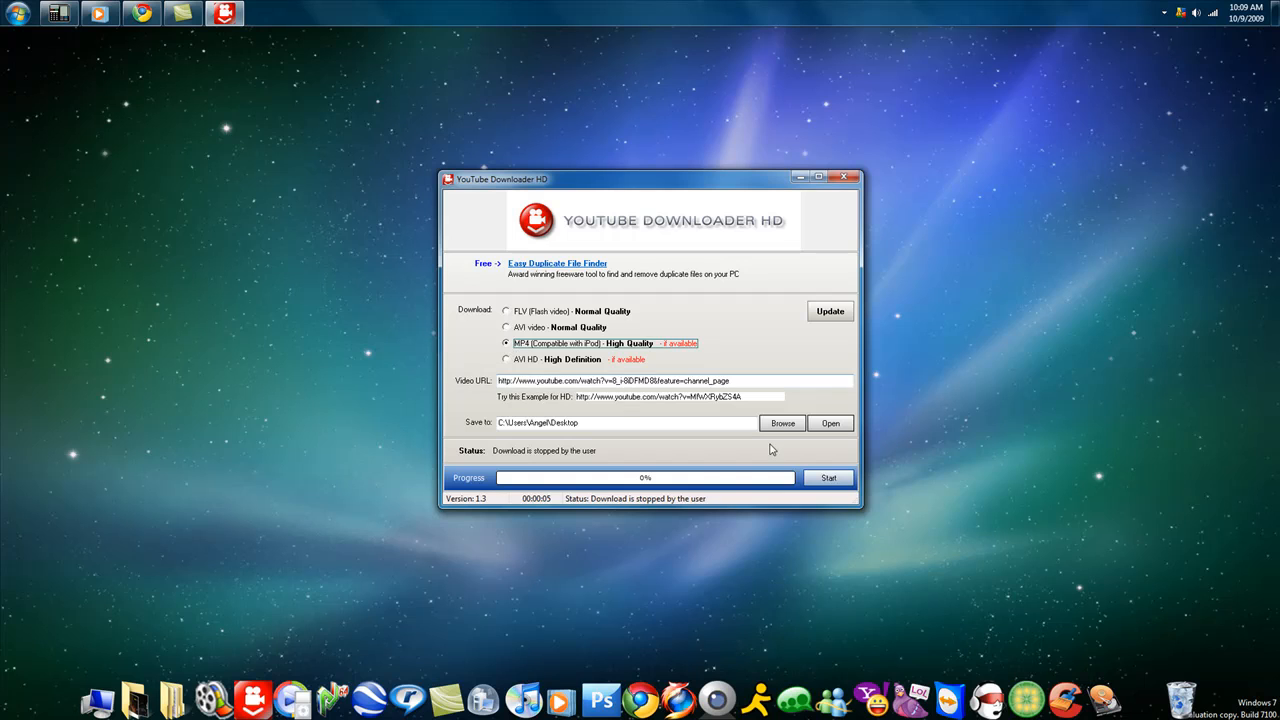
{"action": "left_click", "coordinate": [828, 476]}
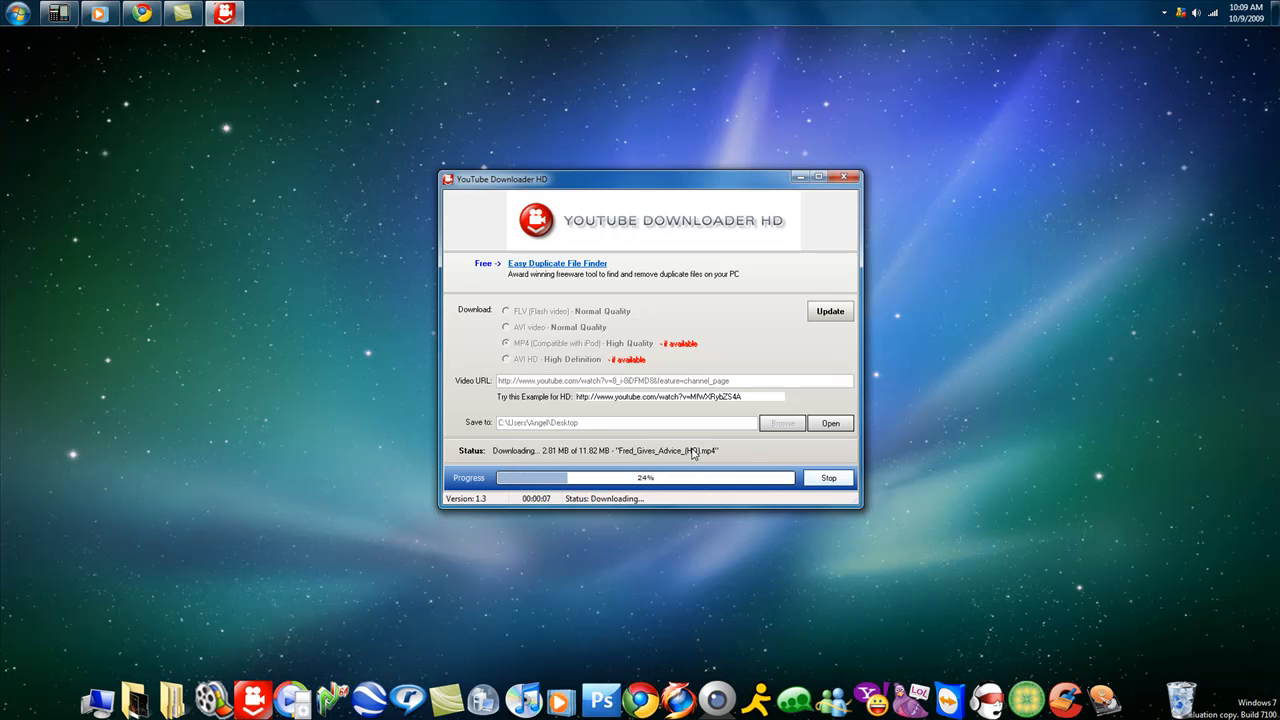
{"action": "mouse_move", "coordinate": [488, 430]}
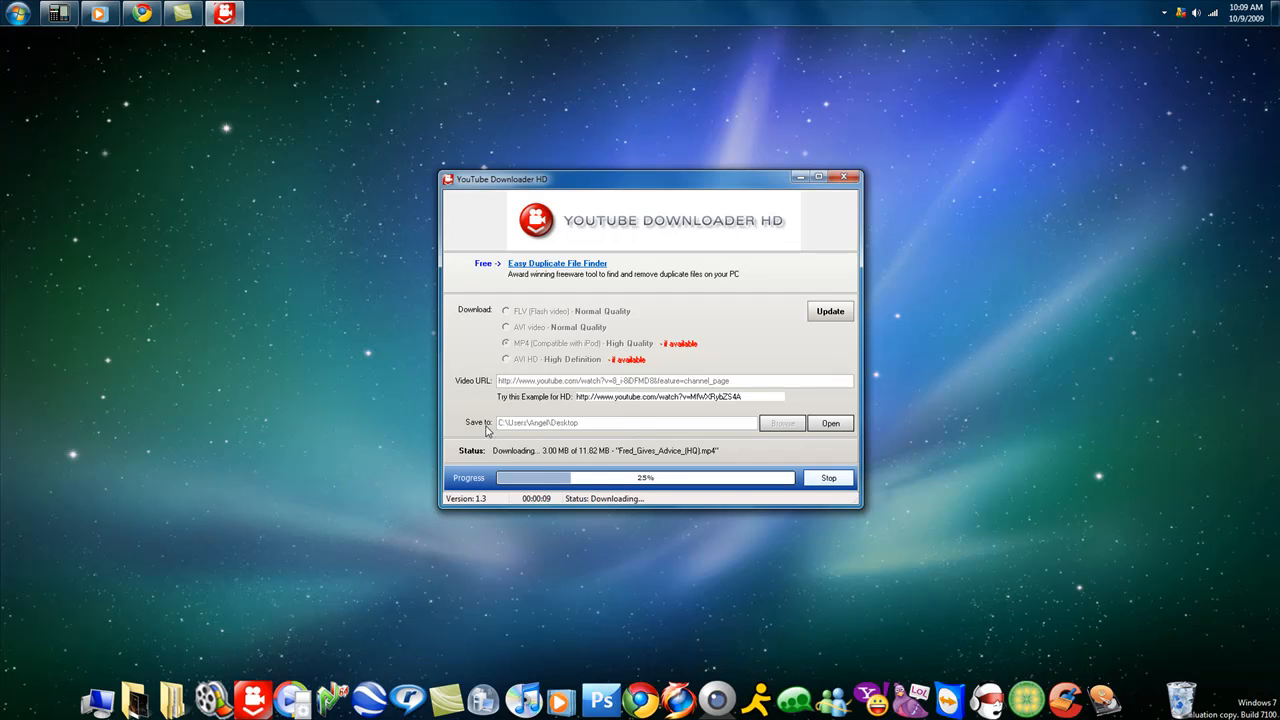
{"action": "mouse_move", "coordinate": [738, 432]}
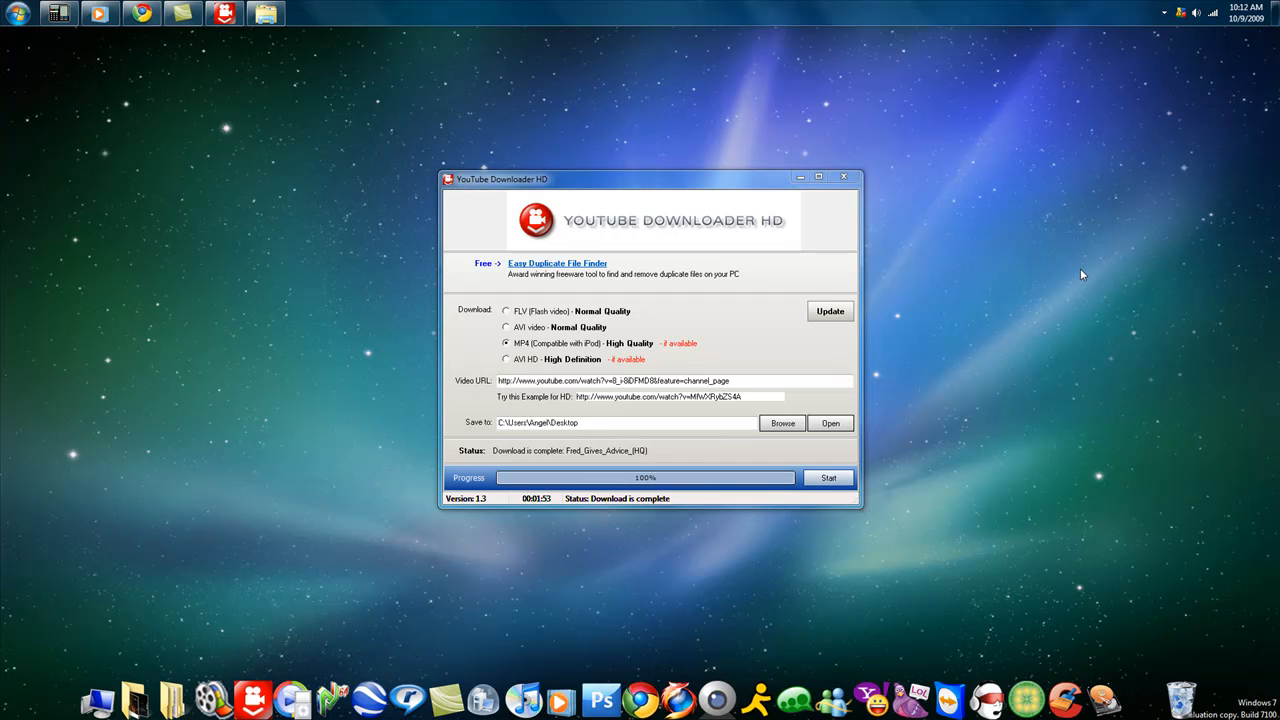
{"action": "mouse_move", "coordinate": [830, 212]}
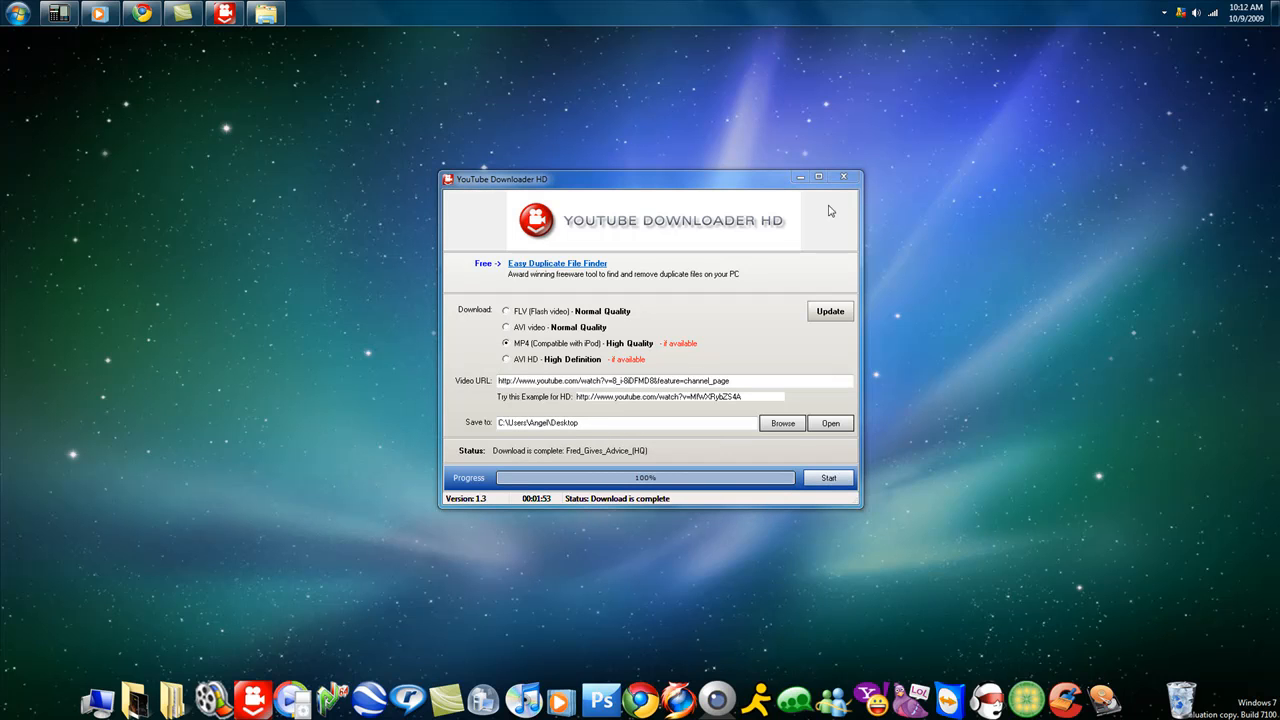
{"action": "mouse_move", "coordinate": [732, 196]}
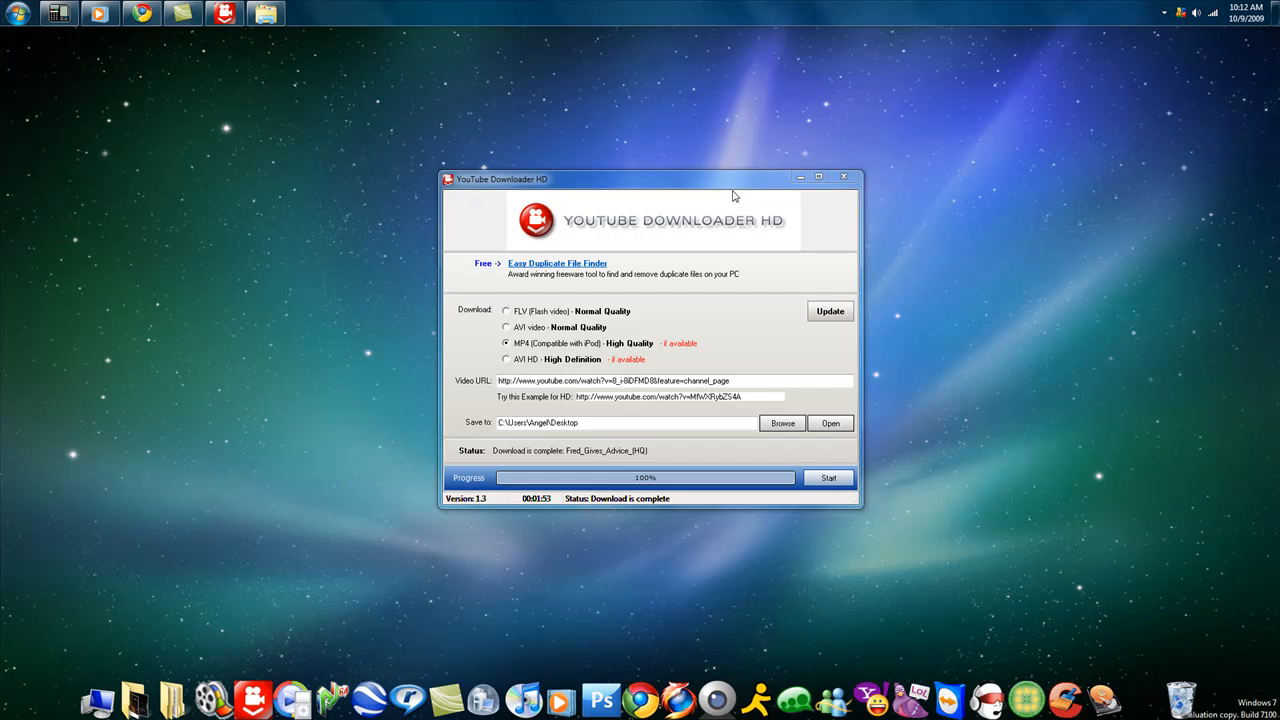
{"action": "mouse_move", "coordinate": [736, 120]}
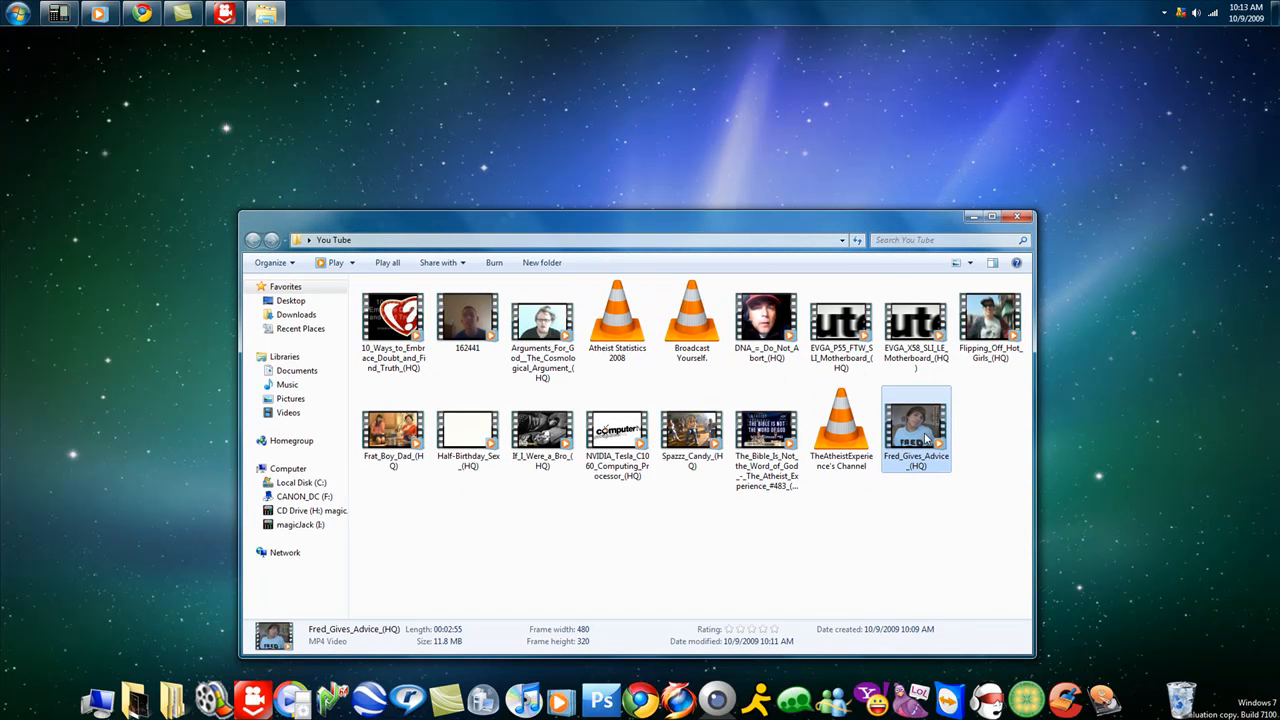
Play Fred_Gives_Advice_(HQ) in Windows Media Player
{"action": "double_click", "coordinate": [916, 420]}
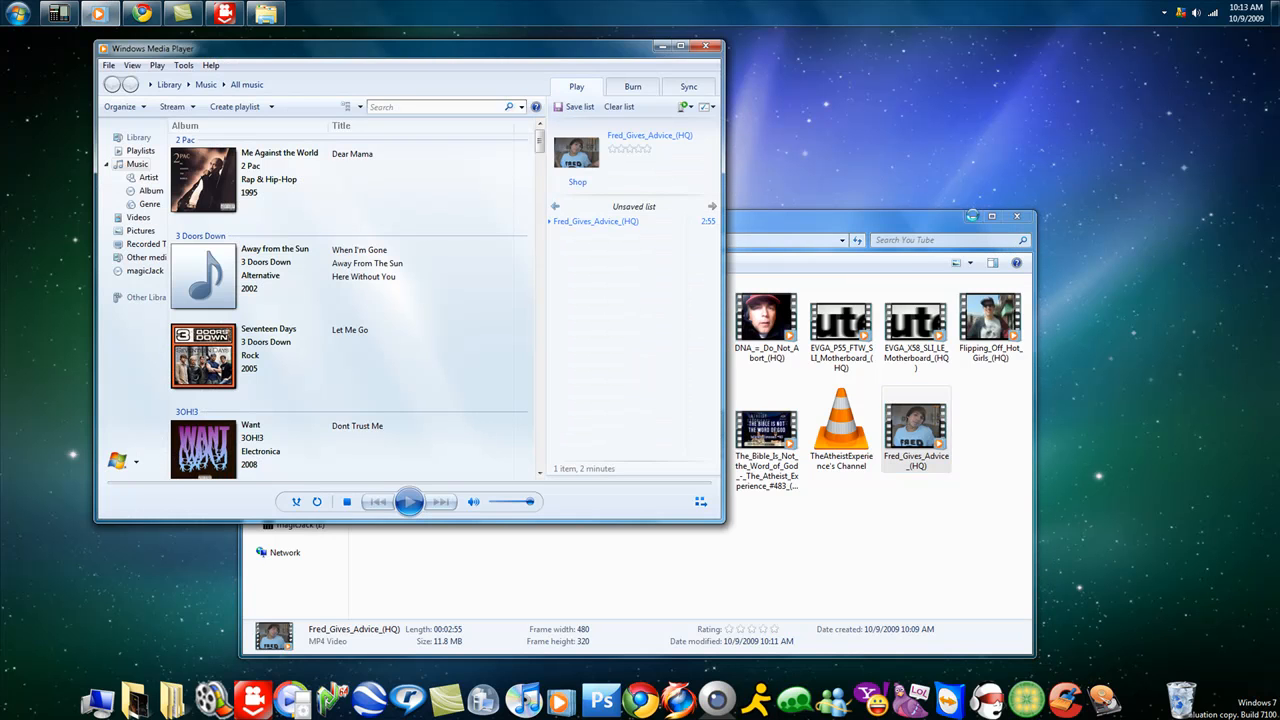
{"action": "left_click", "coordinate": [408, 500]}
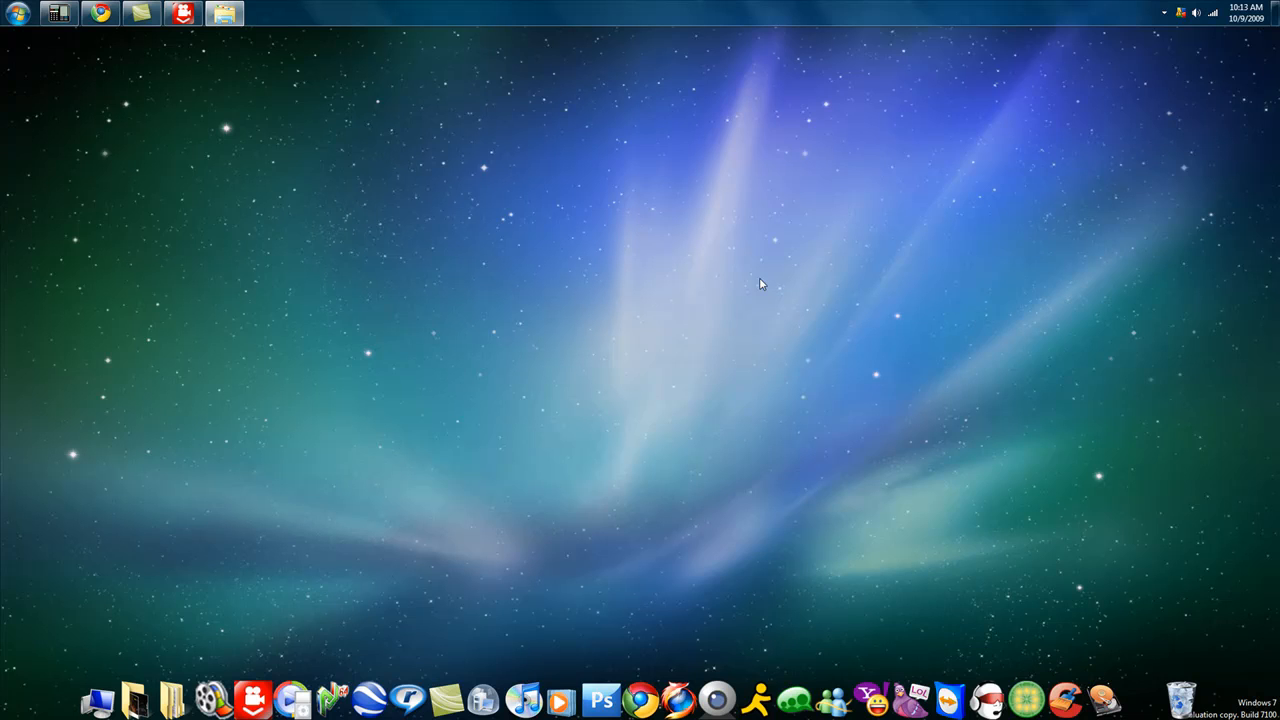
{"action": "mouse_move", "coordinate": [660, 198]}
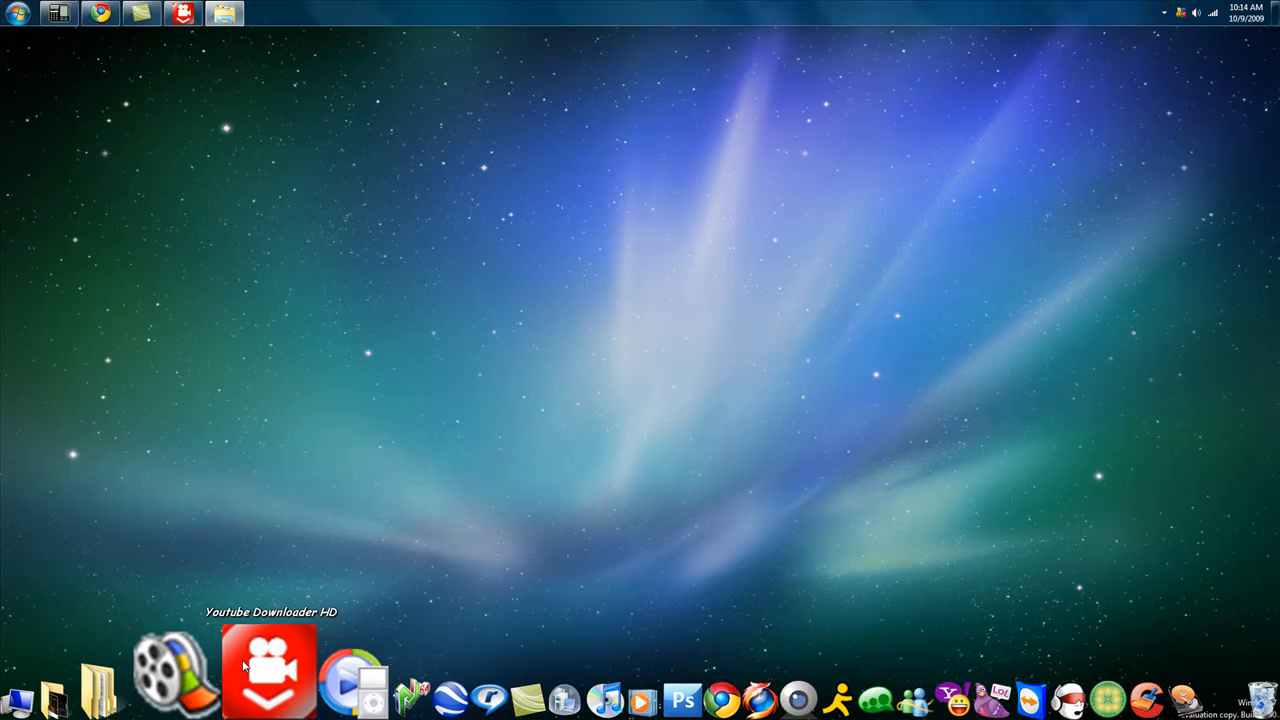
{"action": "mouse_move", "coordinate": [516, 344]}
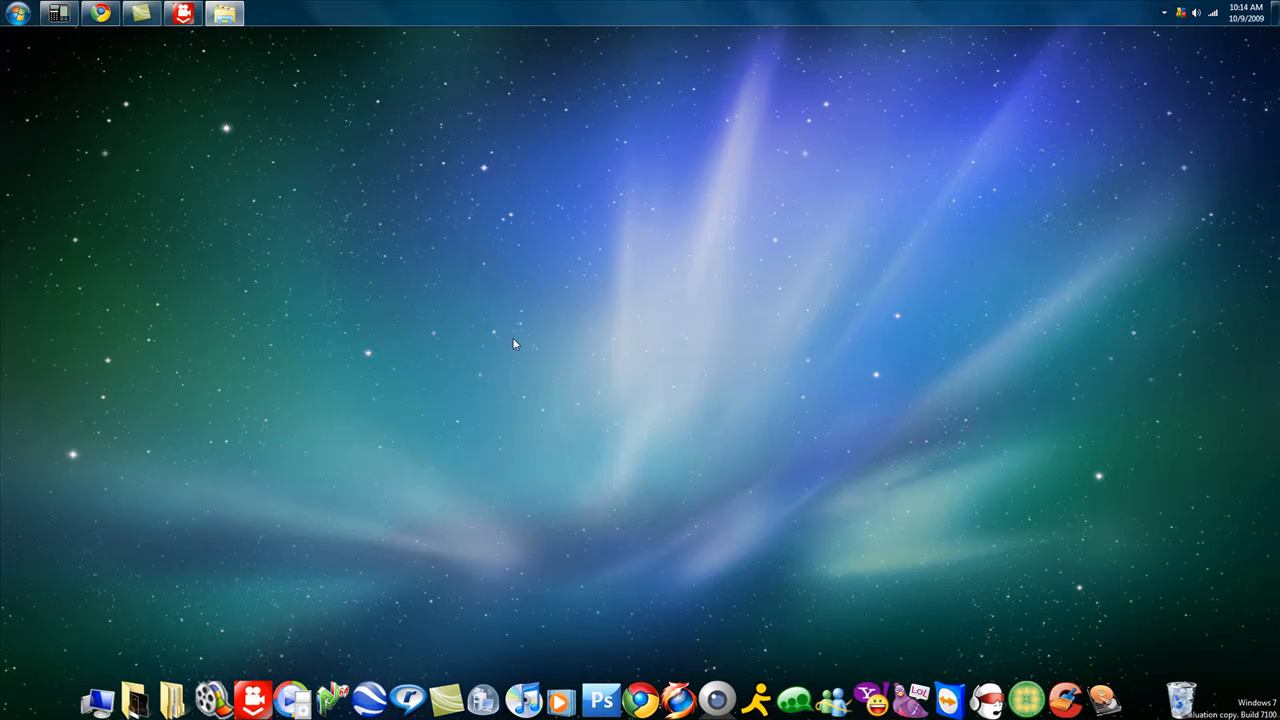